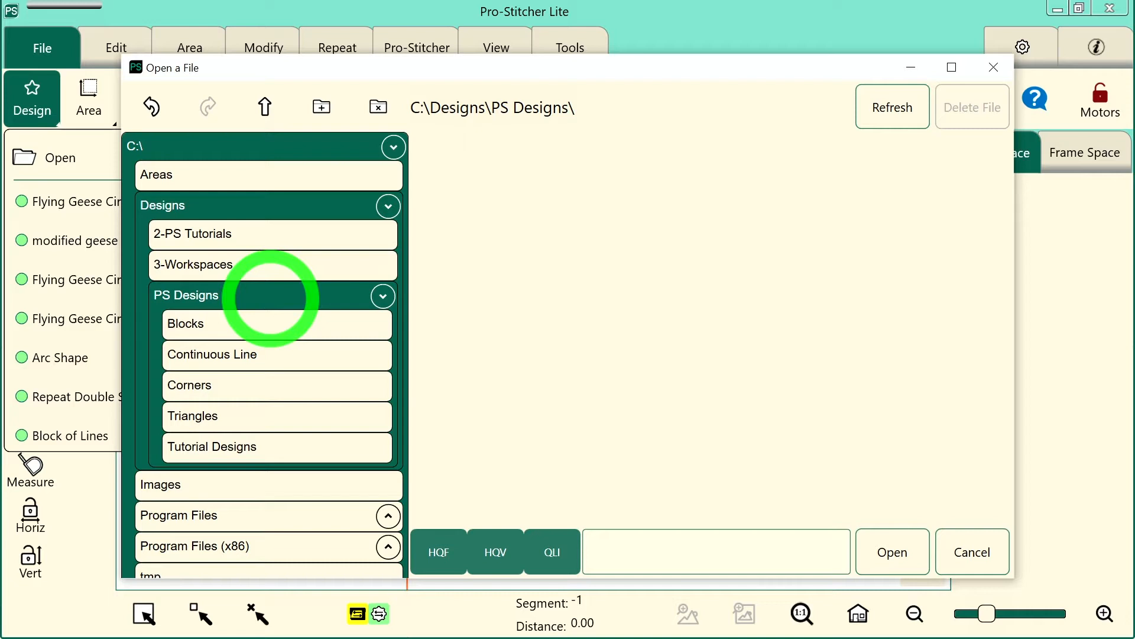
Step: Open the Daffodil design from the PS Designs Blocks folder
left_click(185, 323)
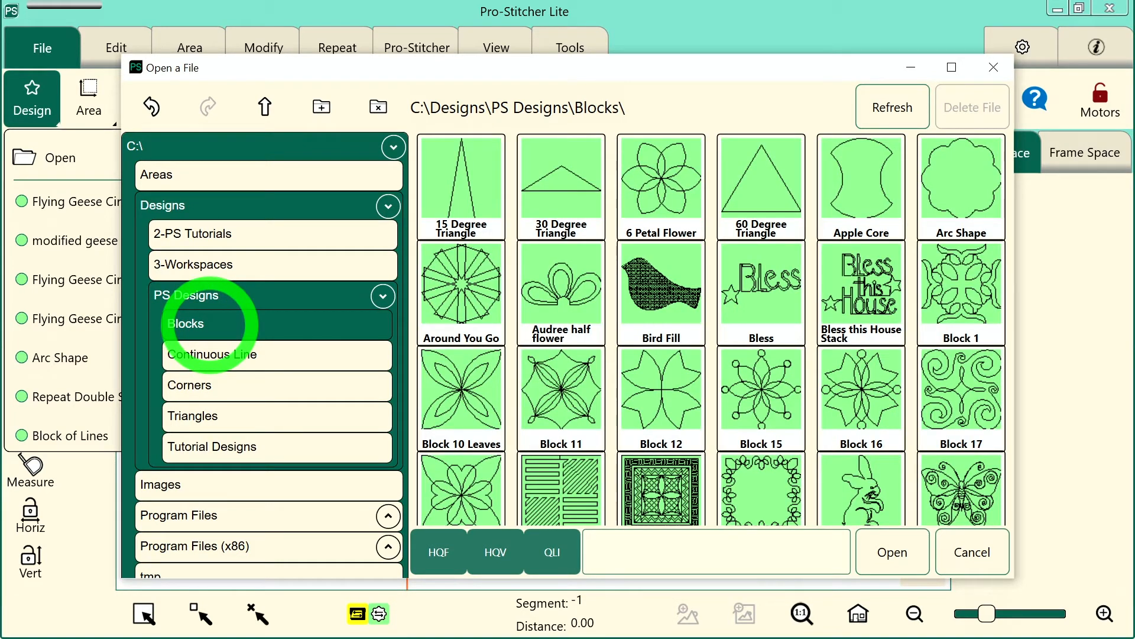
scroll("down", 3)
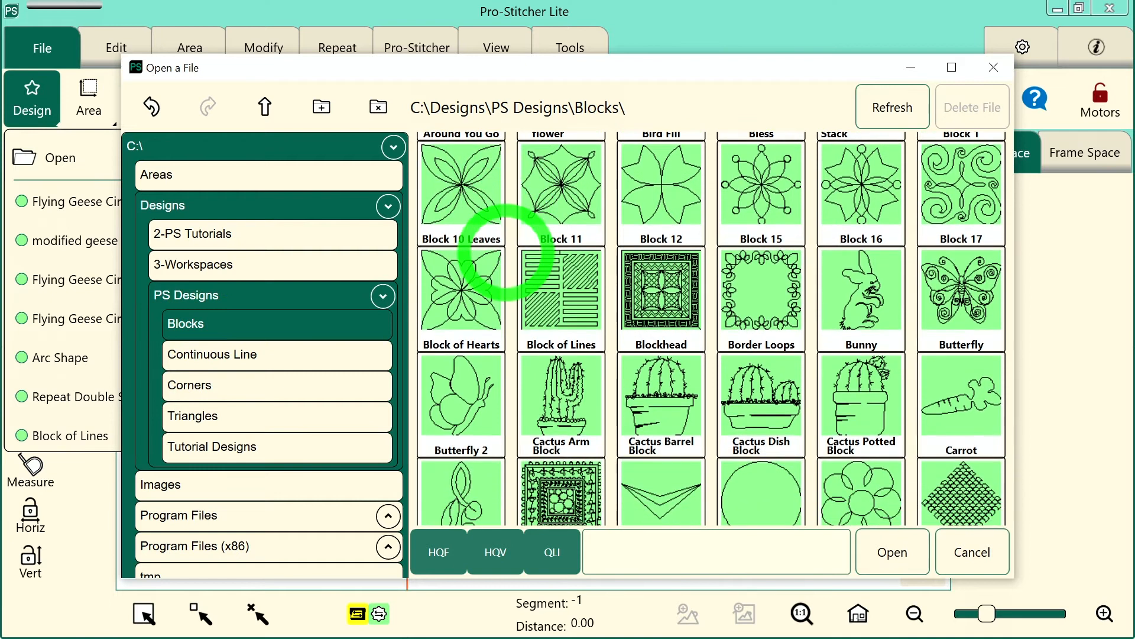
scroll("down", 3)
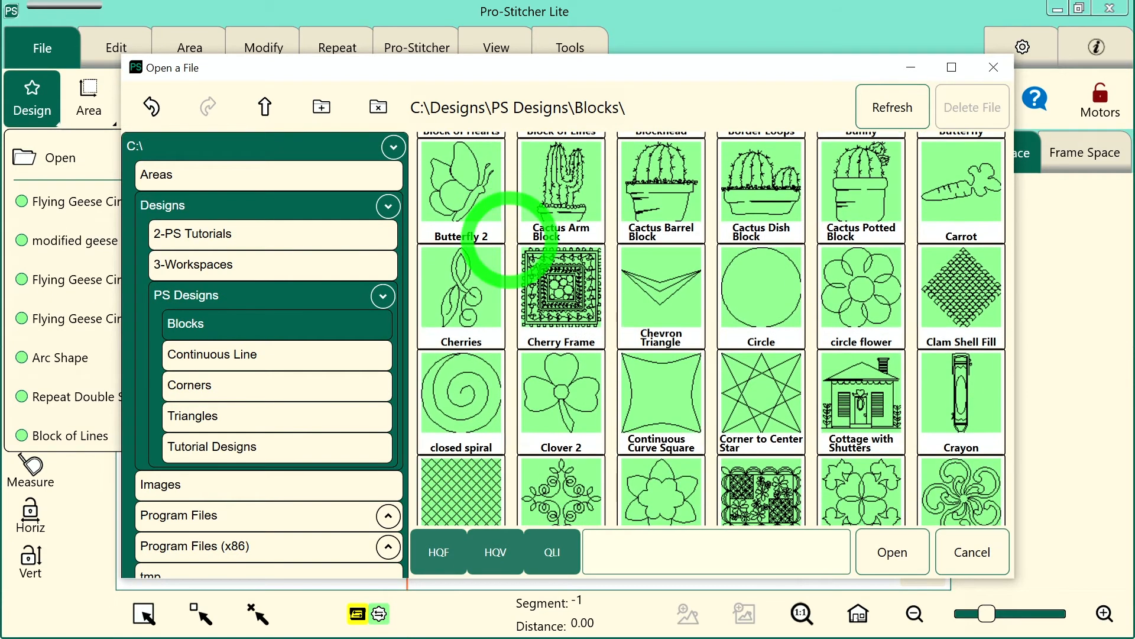
scroll("down", 3)
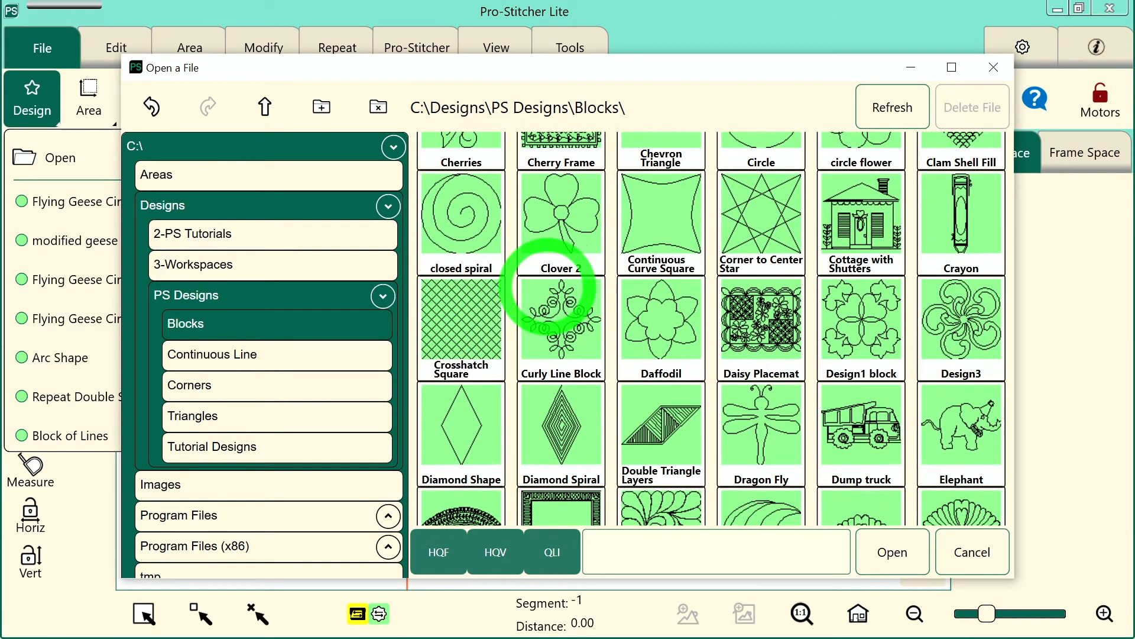
left_click(660, 318)
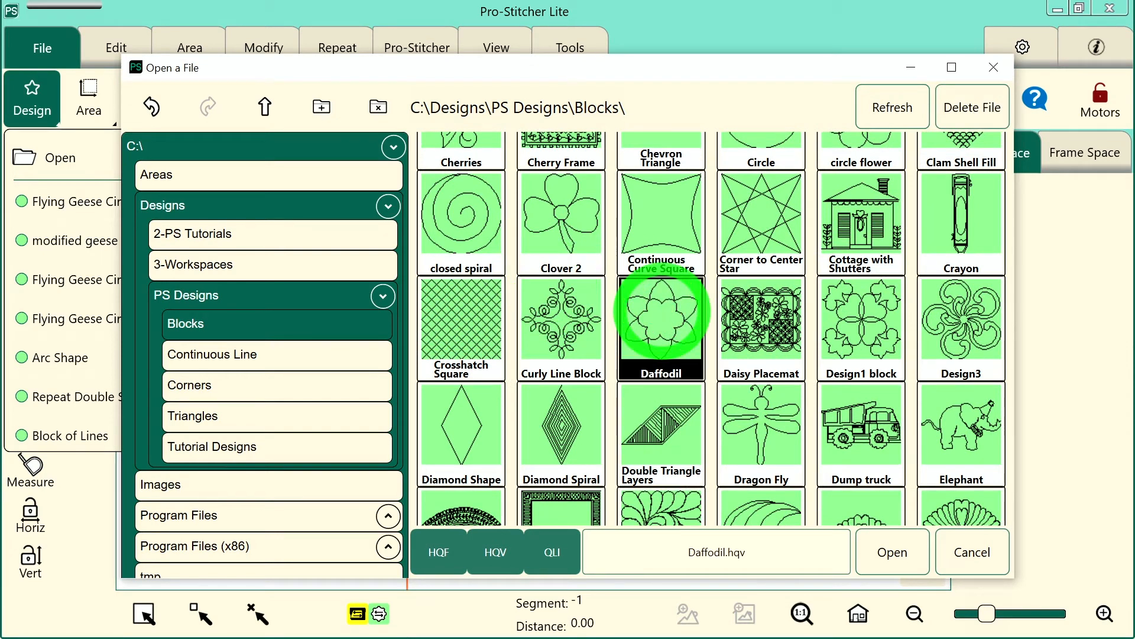
left_click(892, 552)
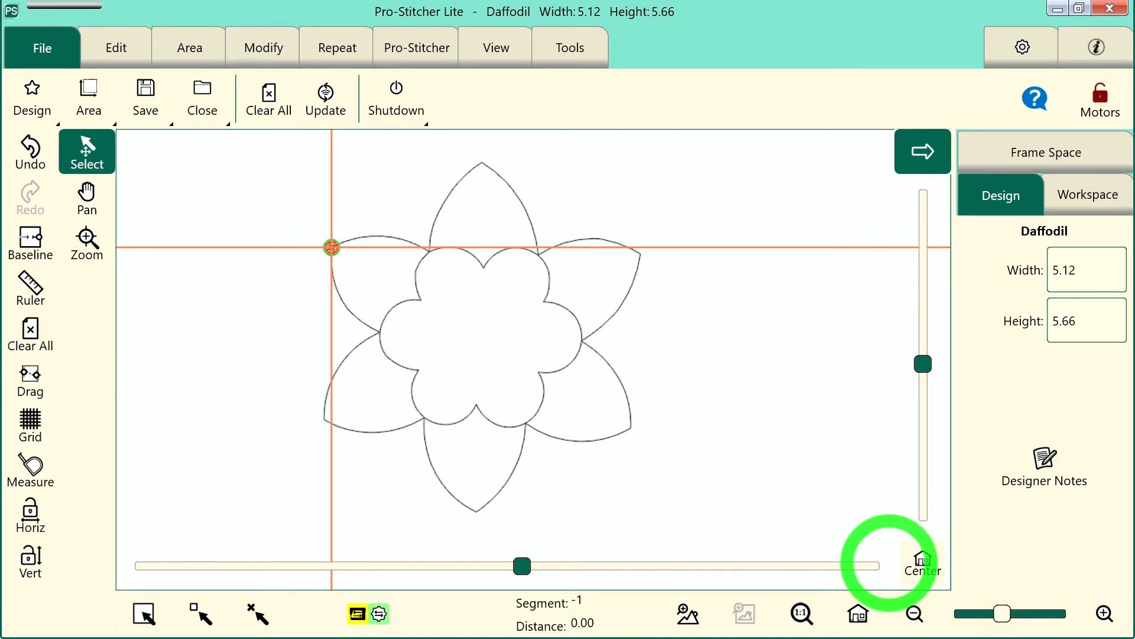
Step: Center the view, show the frame space, and mark a two-corner quilting area around the Daffodil
left_click(922, 571)
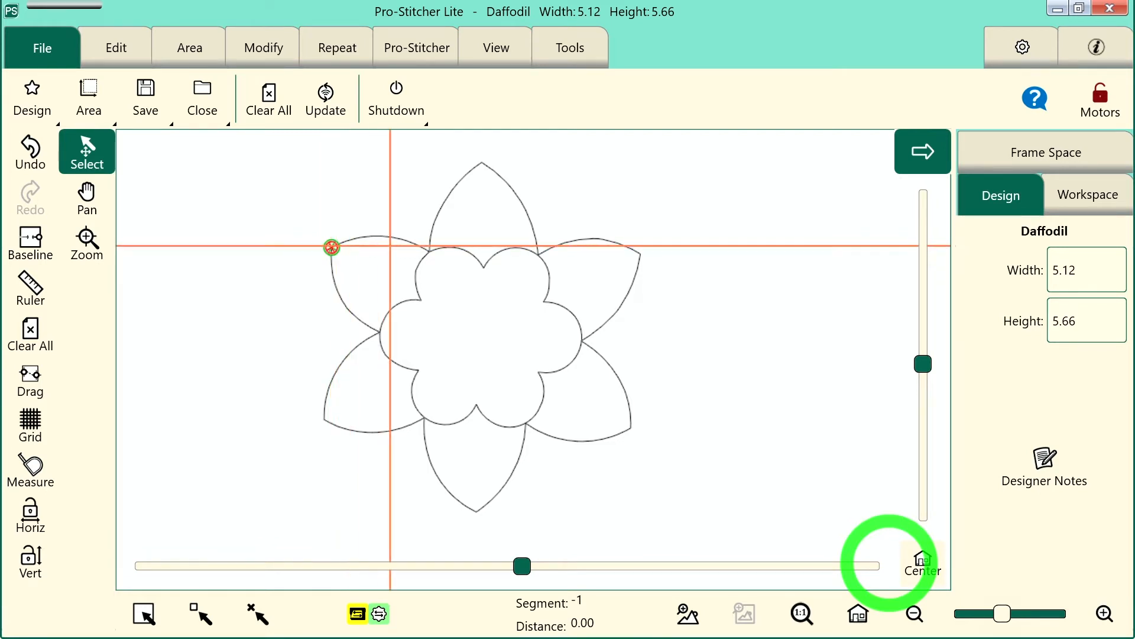
left_click(189, 47)
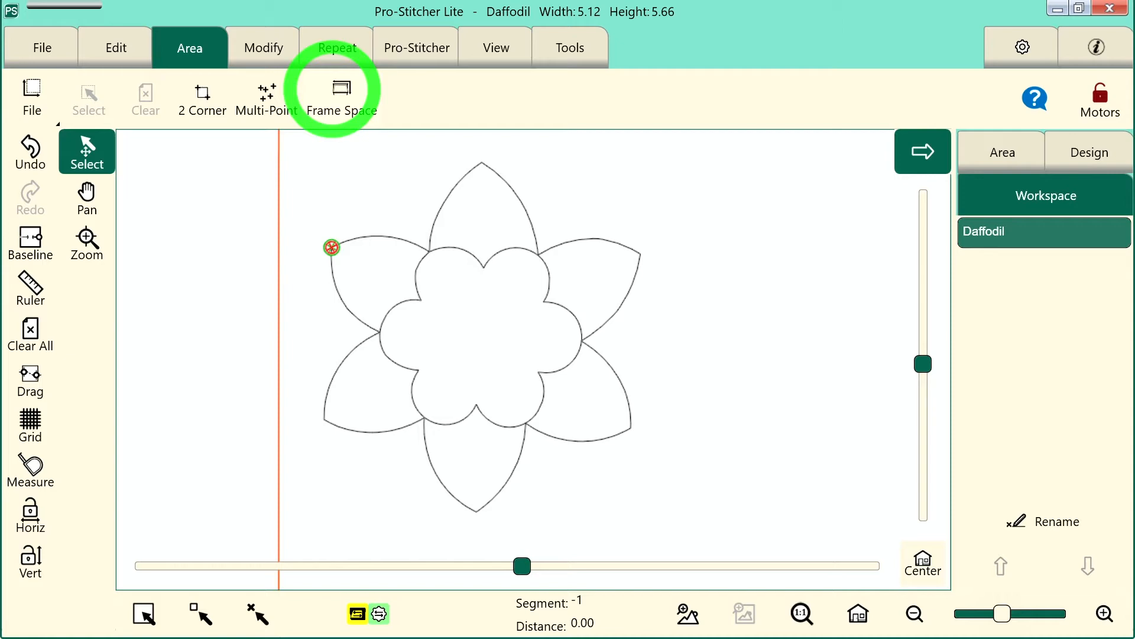
left_click(201, 98)
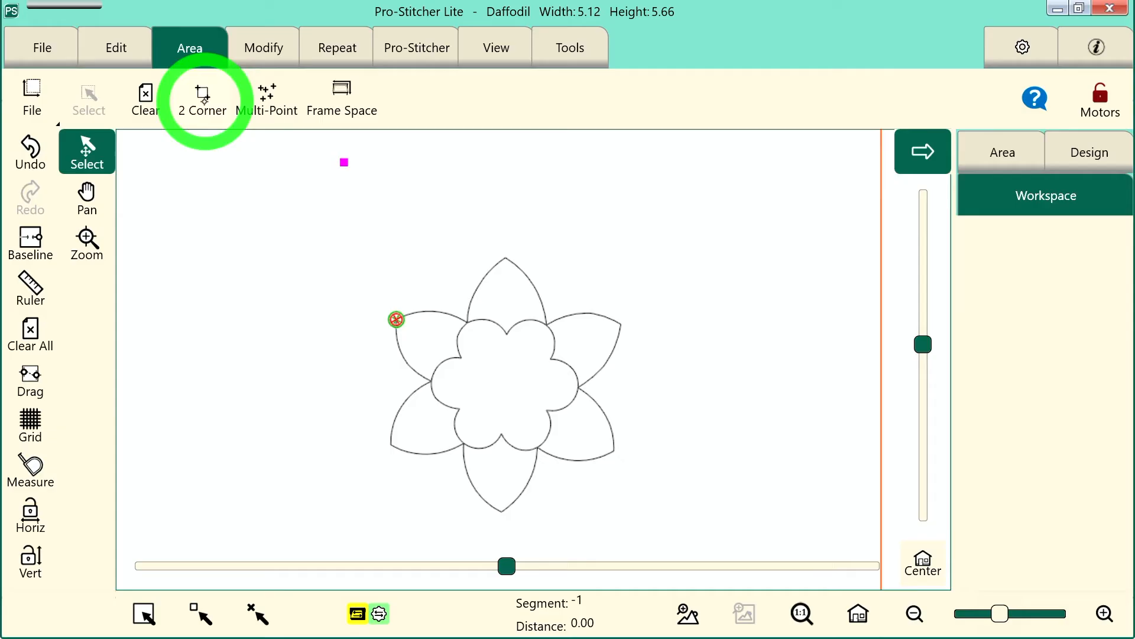
left_click(202, 98)
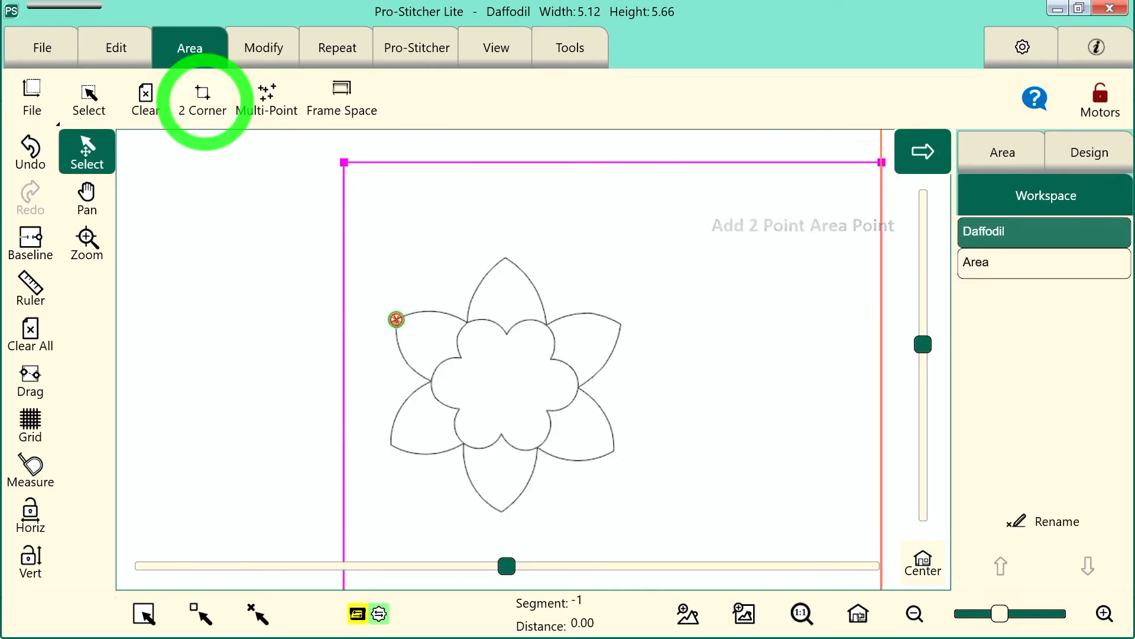
left_click(858, 614)
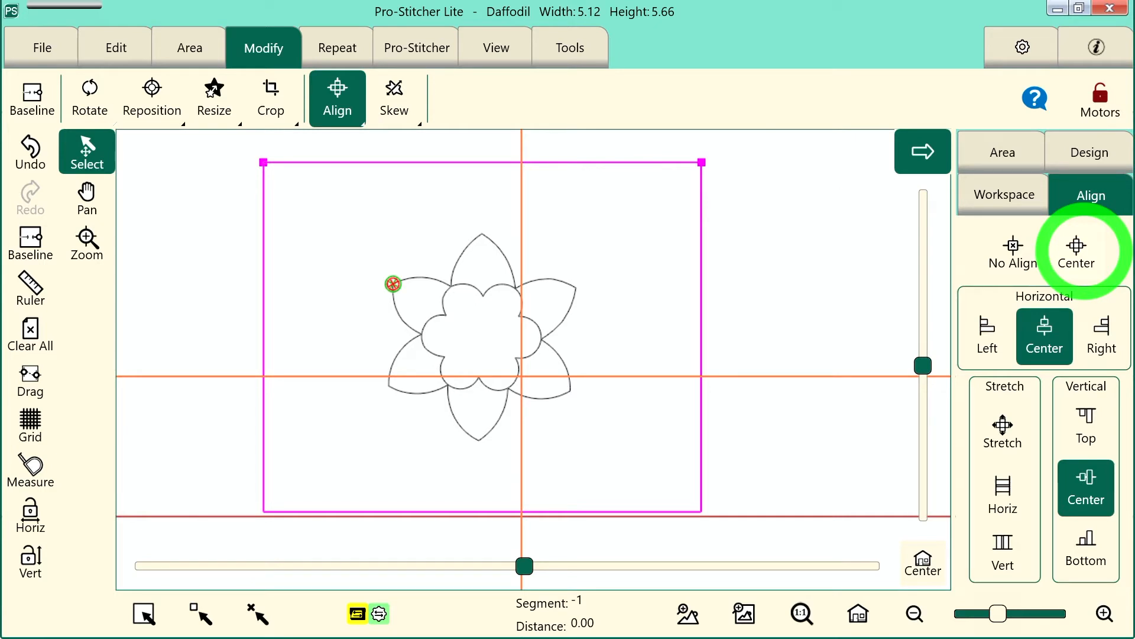
Step: Align the Daffodil to the center of the quilting area
left_click(88, 97)
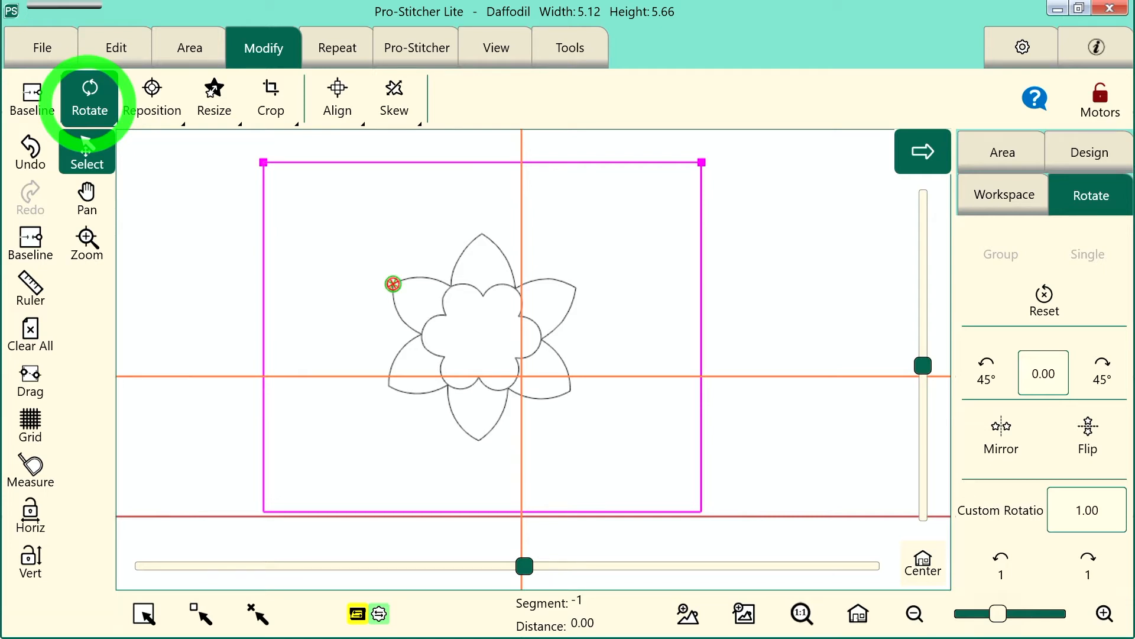
Step: Rotate the Daffodil a quarter turn to 5.66 wide by 5.12 tall
left_click(985, 368)
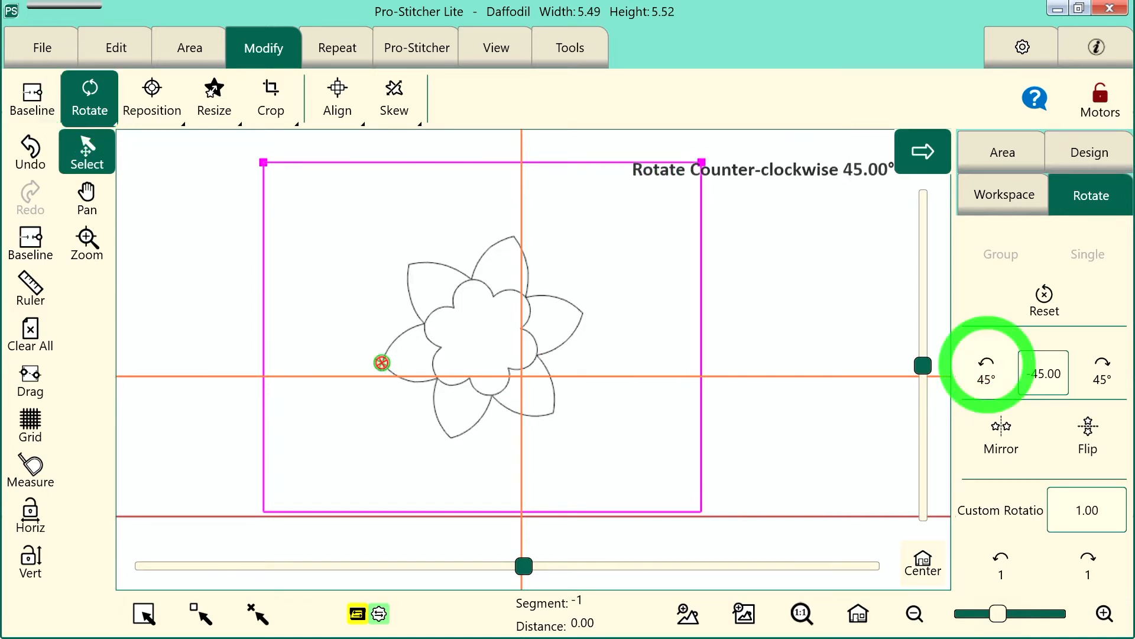
left_click(985, 377)
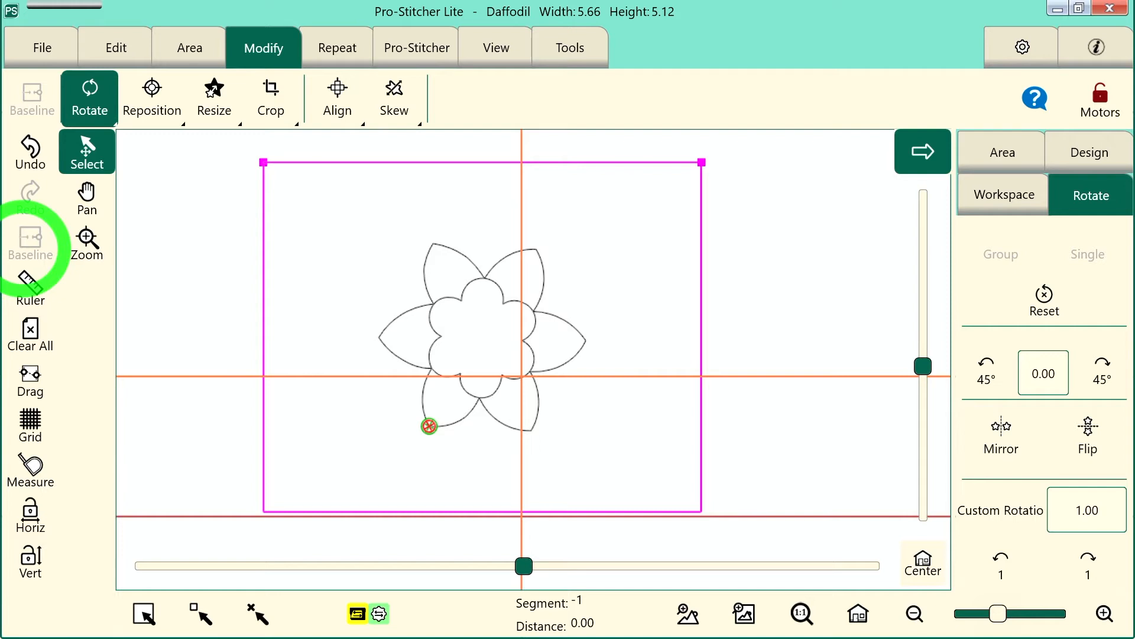
left_click(213, 97)
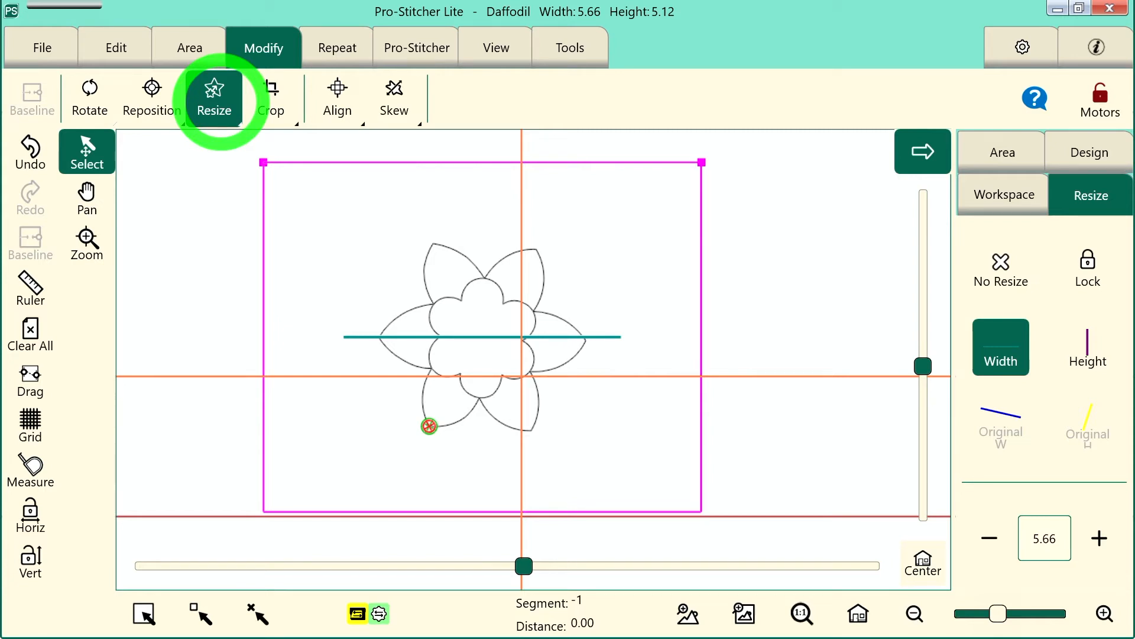
Step: Enlarge the Daffodil proportionally by height to 9.37 with Lock on
left_click(1086, 268)
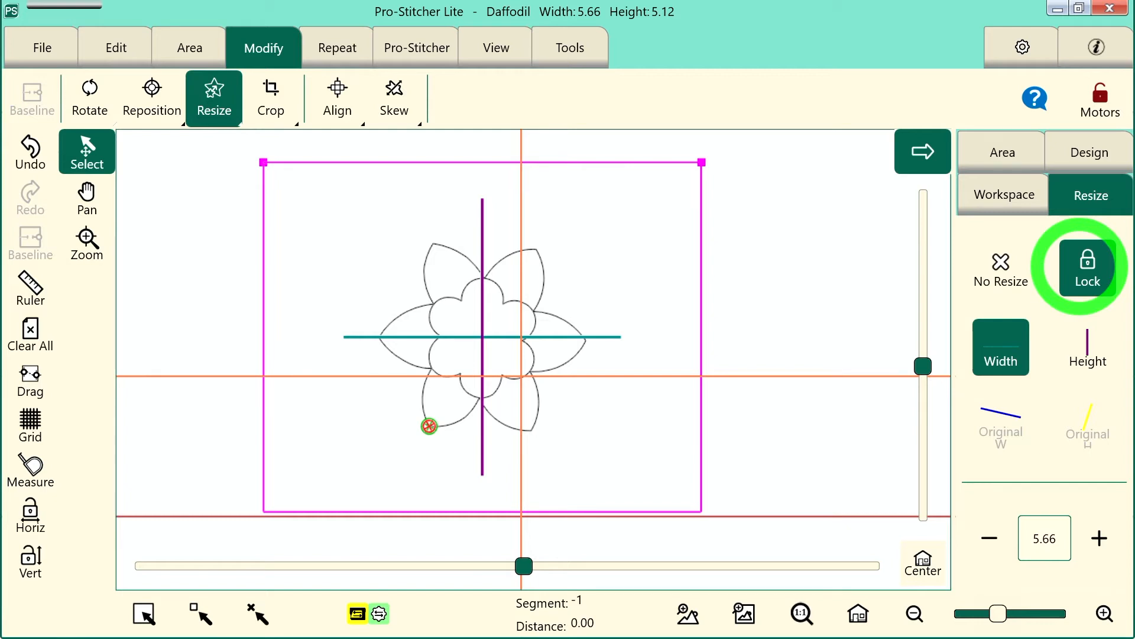
left_click(1000, 347)
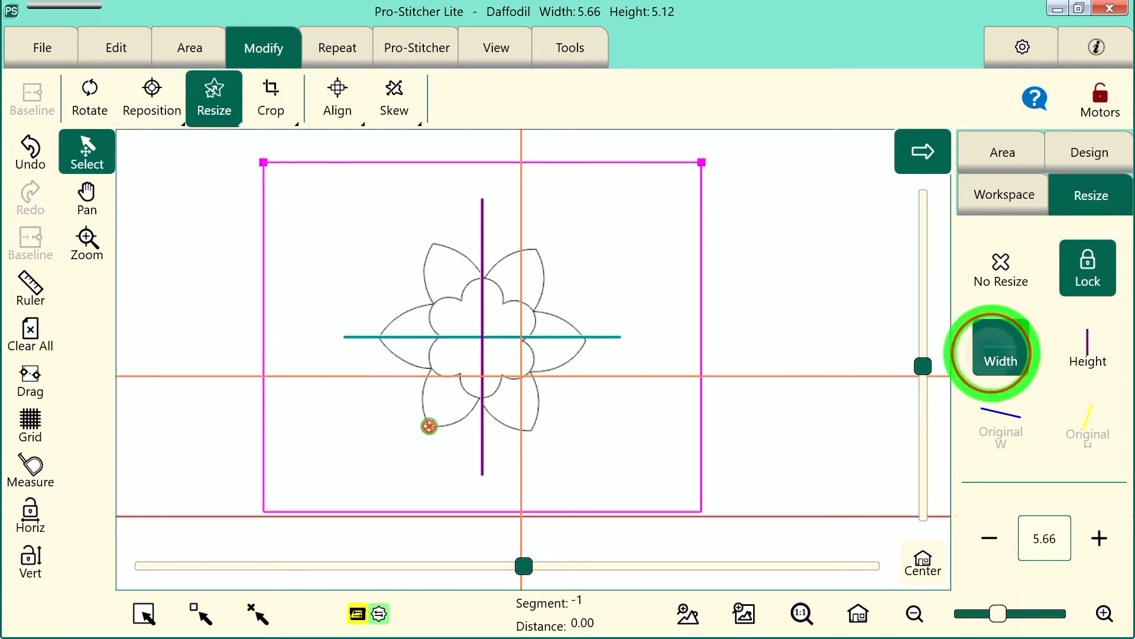
left_click(1087, 348)
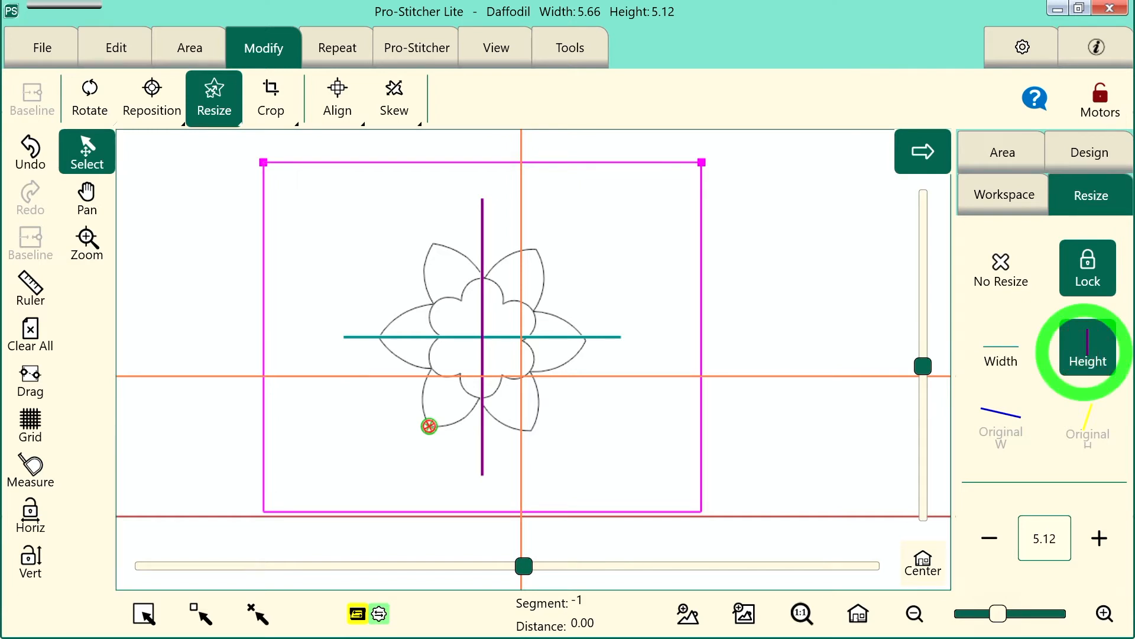
left_click(1099, 538)
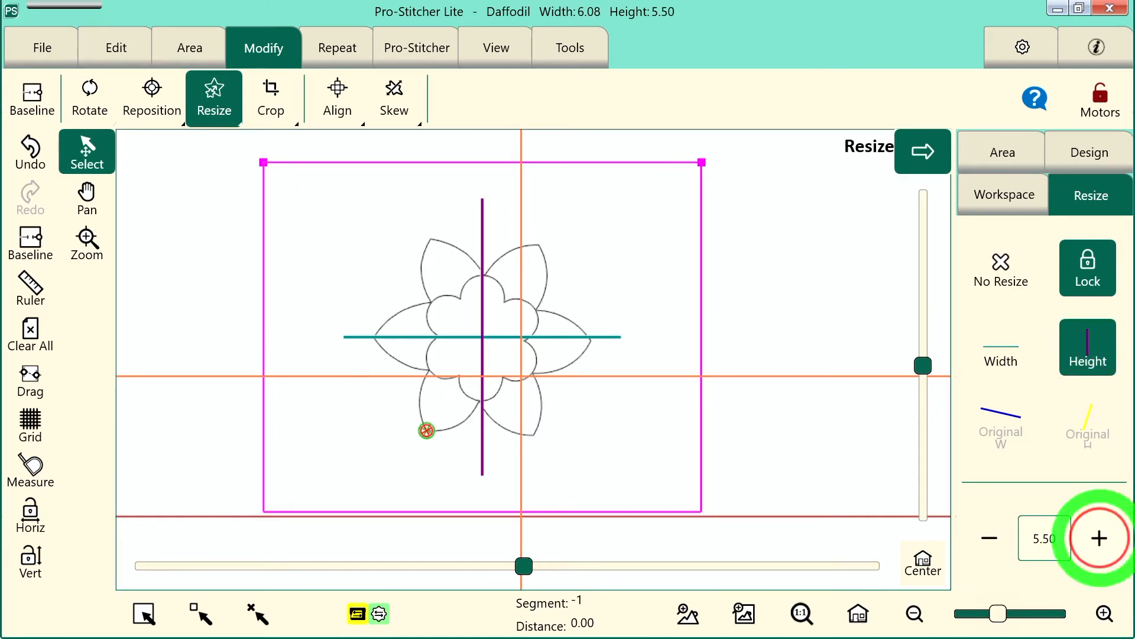
left_click(1098, 538)
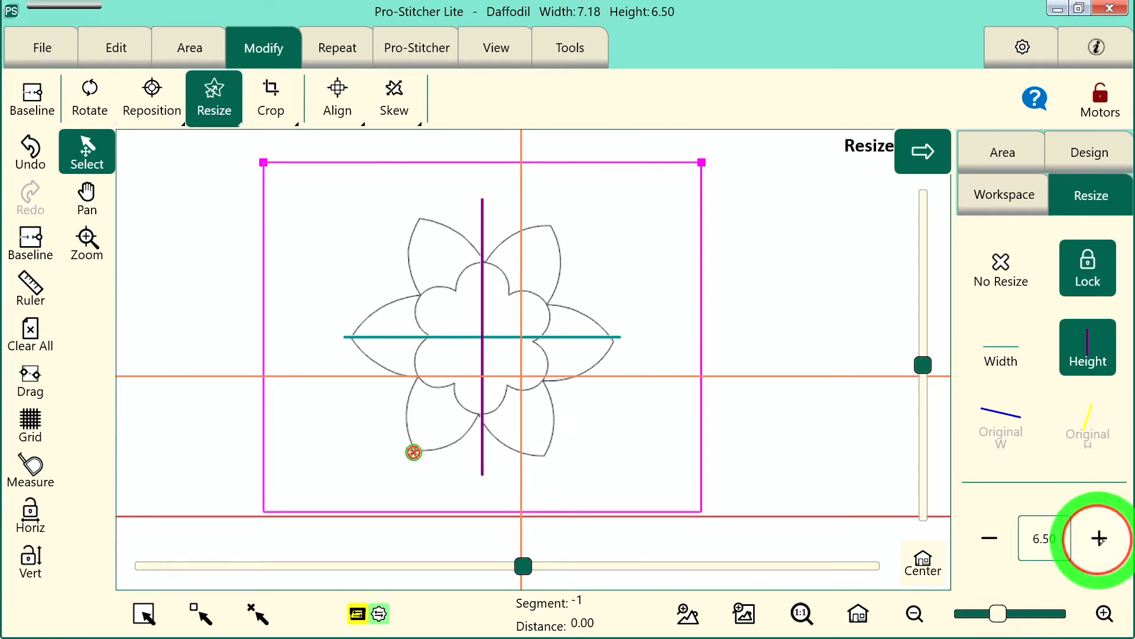
left_click(1098, 538)
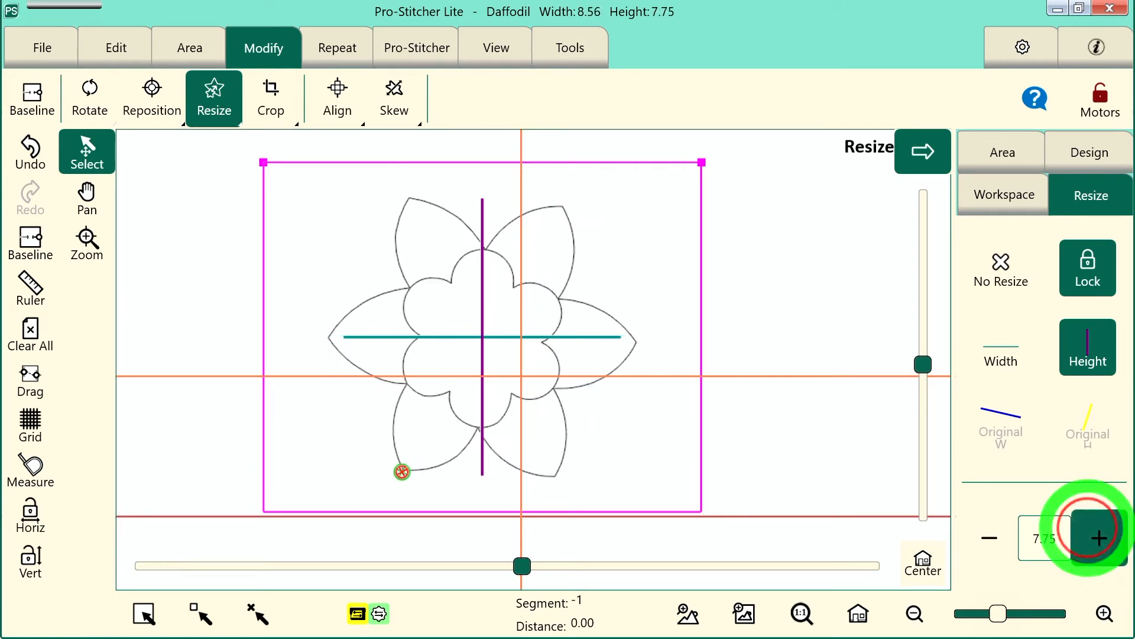
left_click(1097, 538)
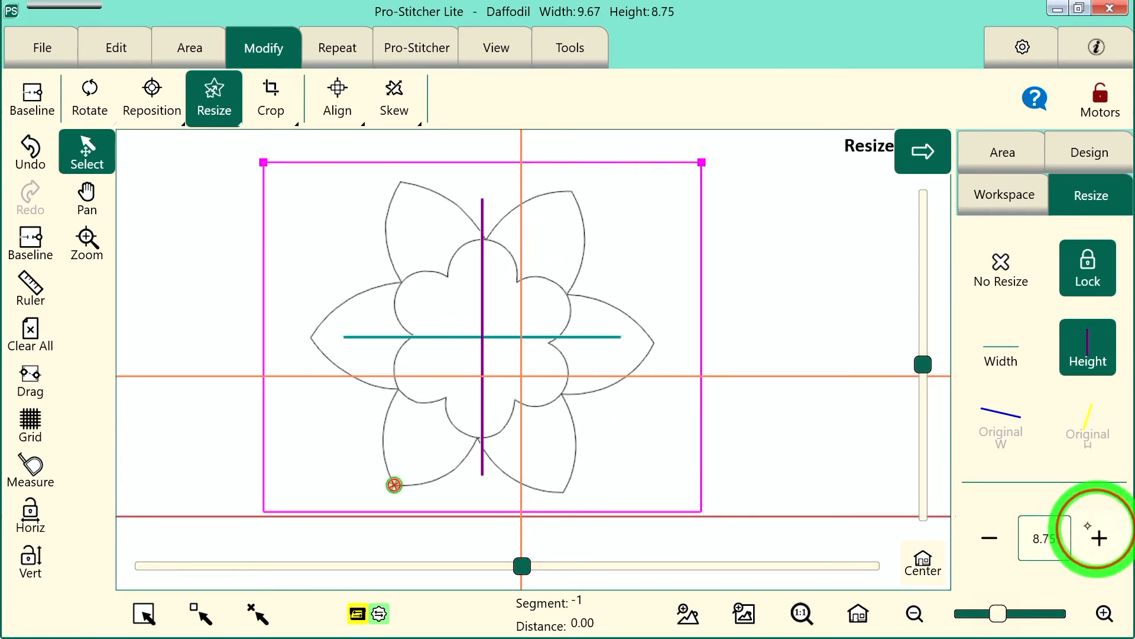
left_click(1100, 538)
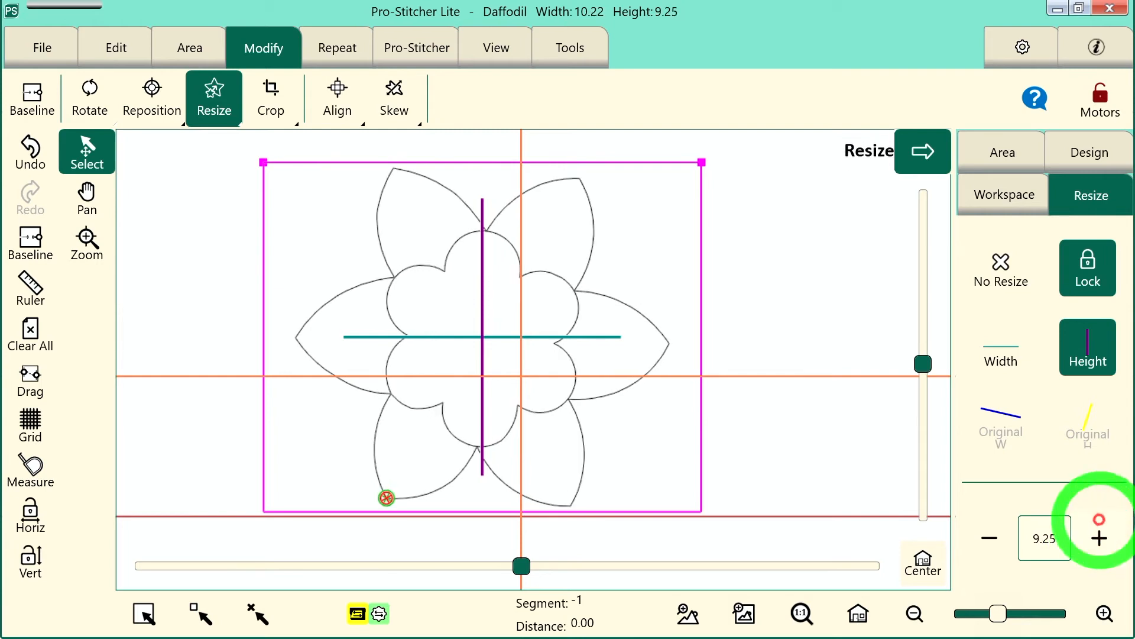
left_click(1099, 538)
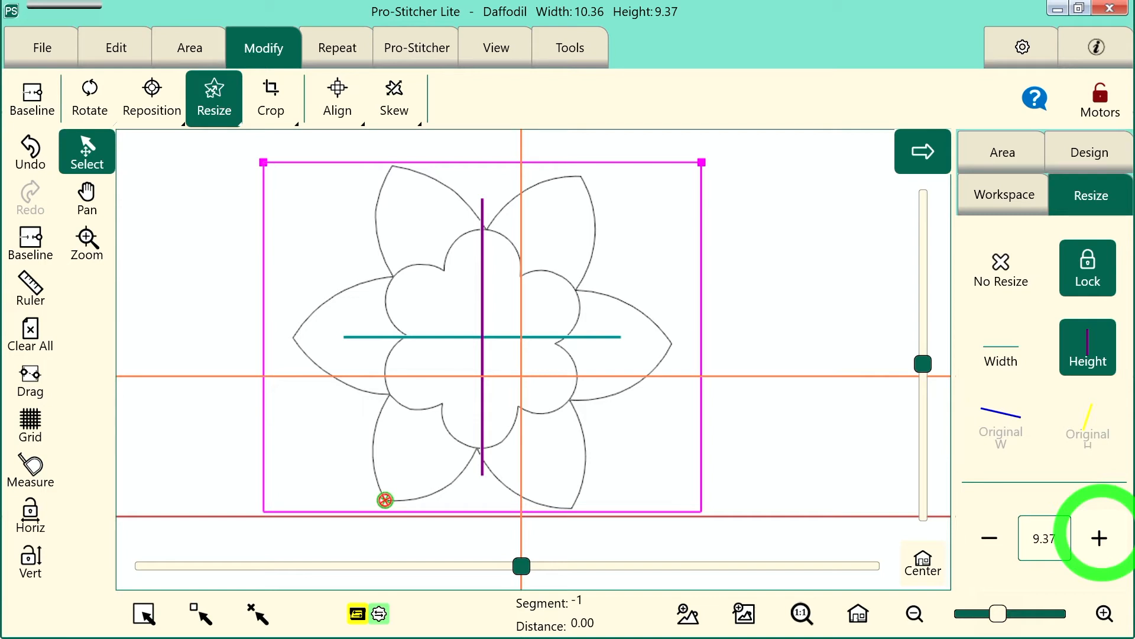
Step: Unlock proportions and start increasing the width alone
left_click(1087, 268)
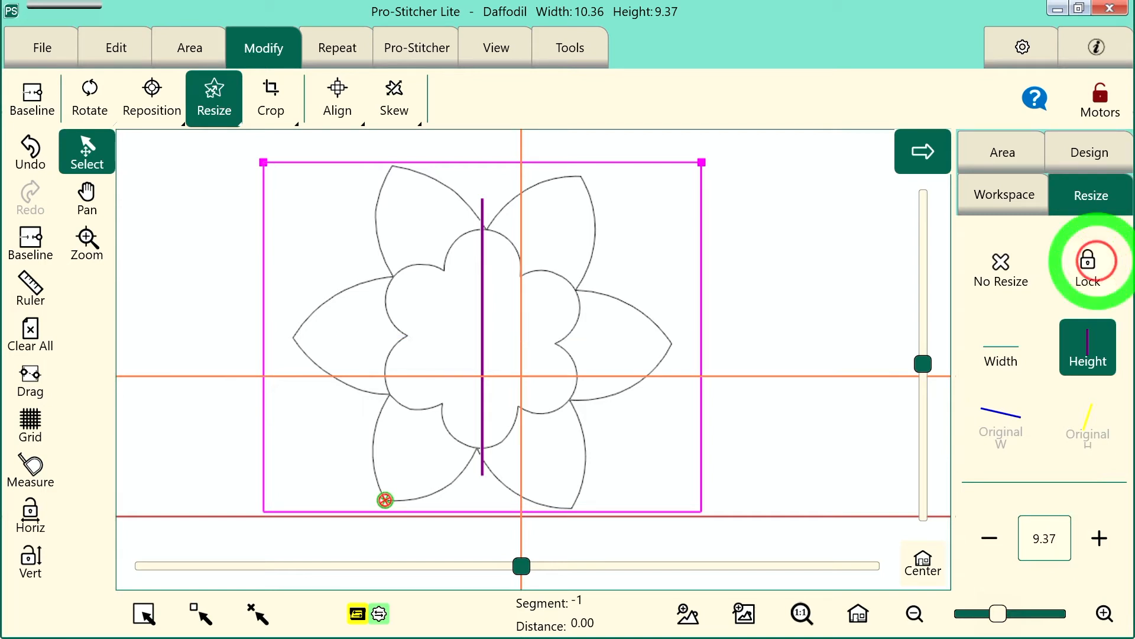
left_click(1001, 347)
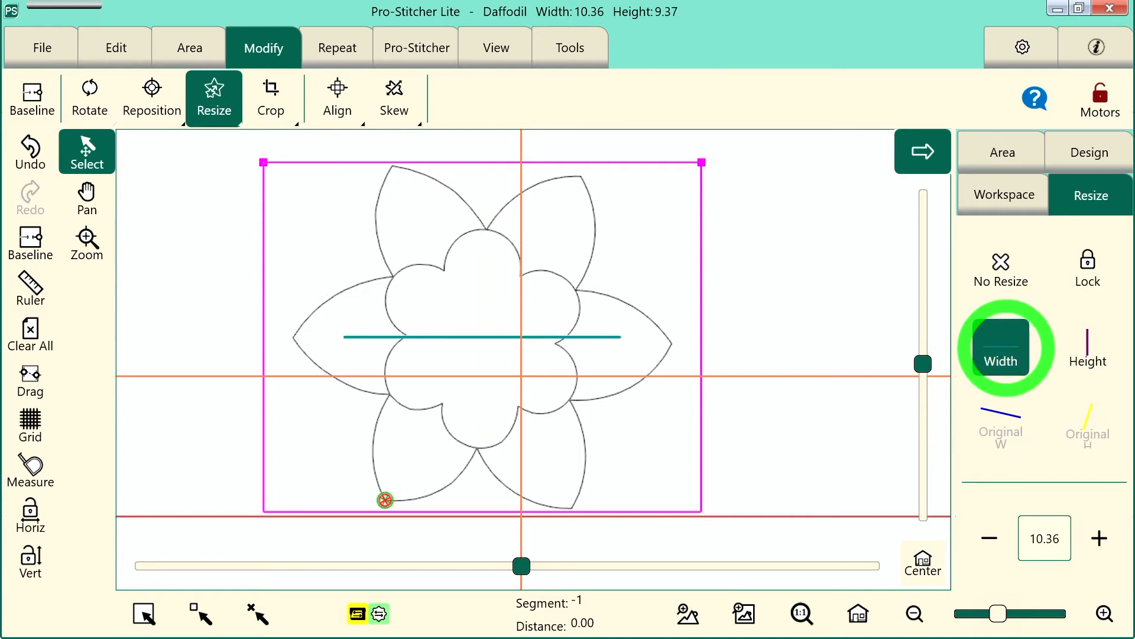
left_click(1100, 538)
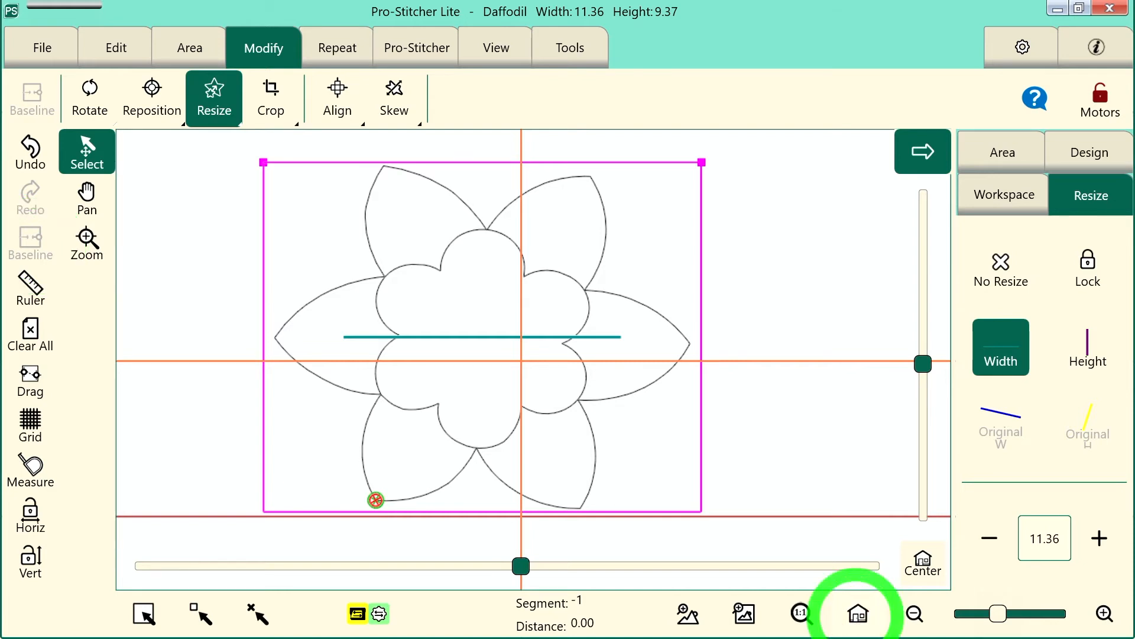
Step: Show the whole 11.36 by 9.37 Daffodil and zoom out around its area
left_click(915, 613)
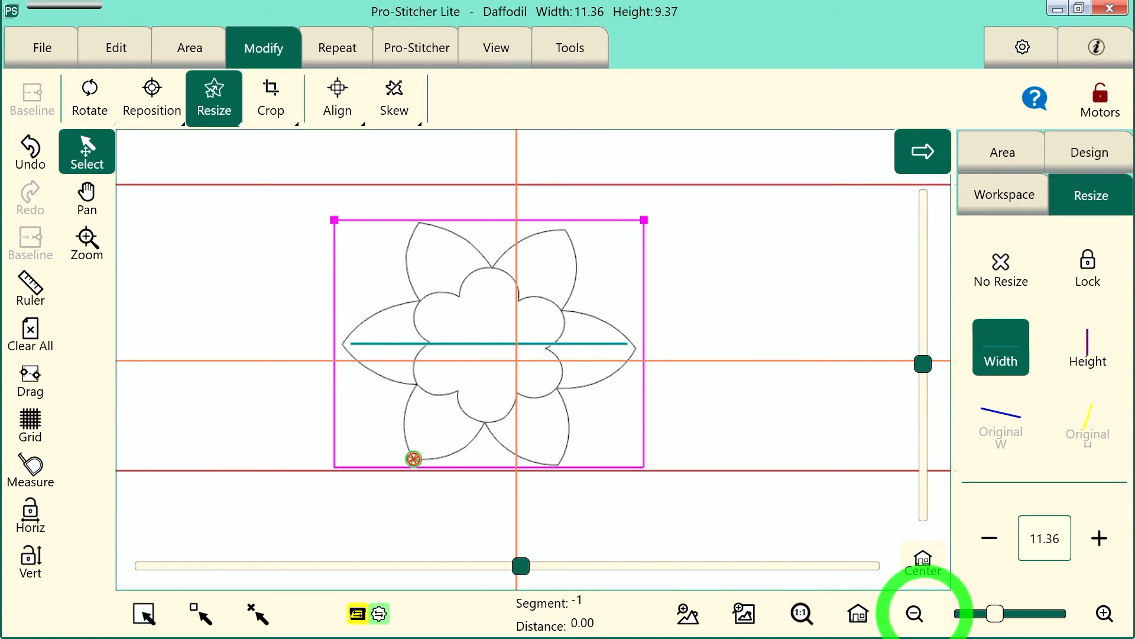
left_click(416, 48)
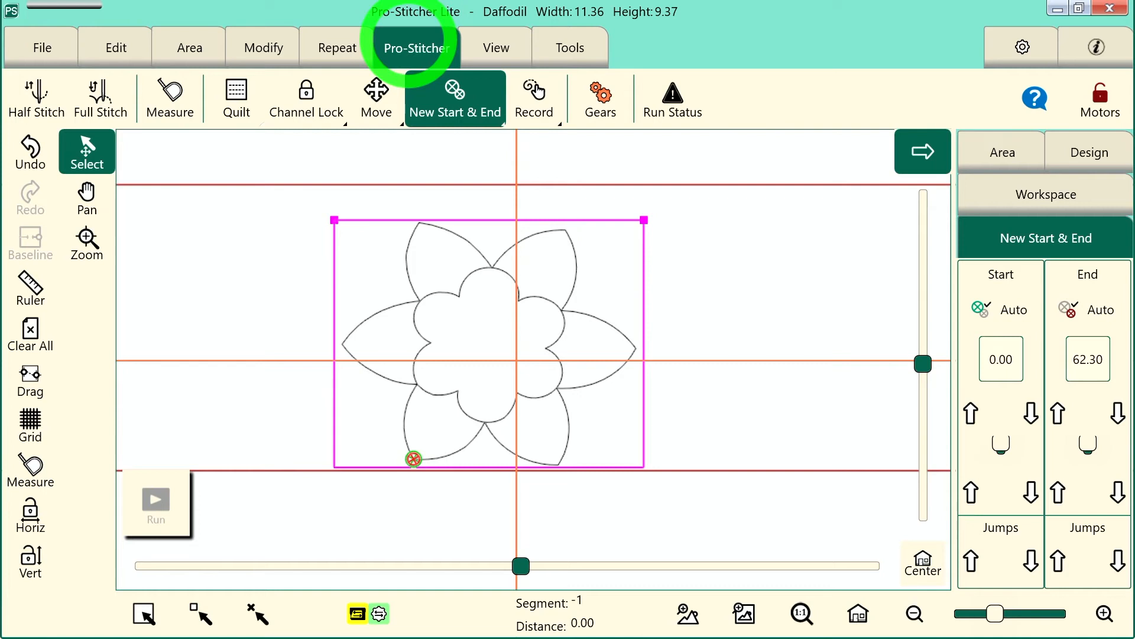
Step: Enable normal stitching and start/end tie-offs in the Quilt options
left_click(236, 97)
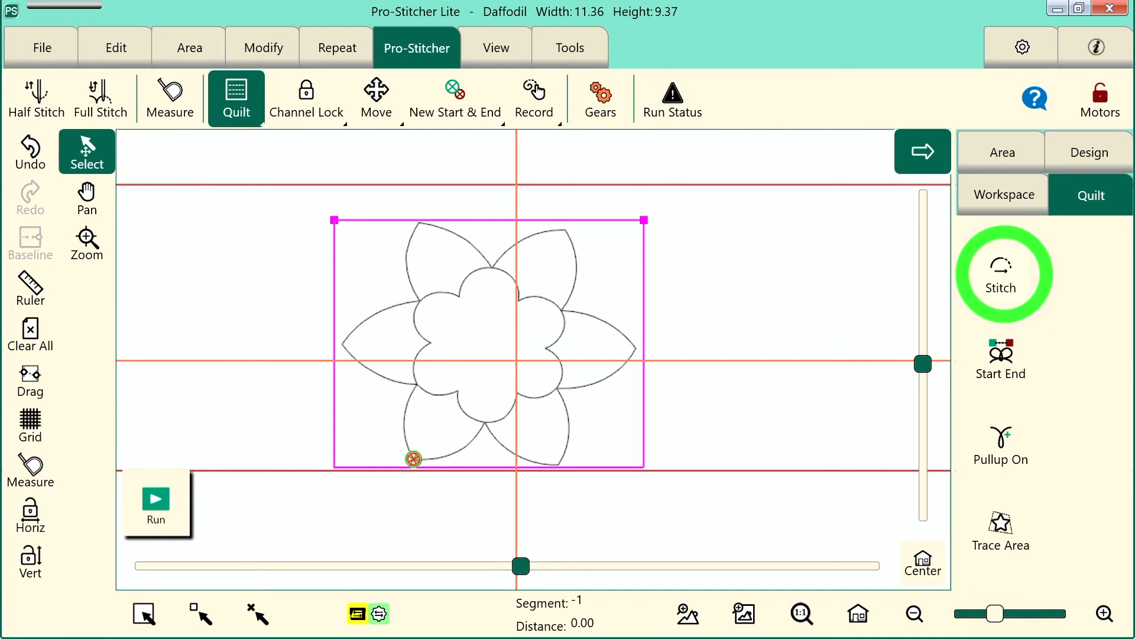
left_click(1002, 274)
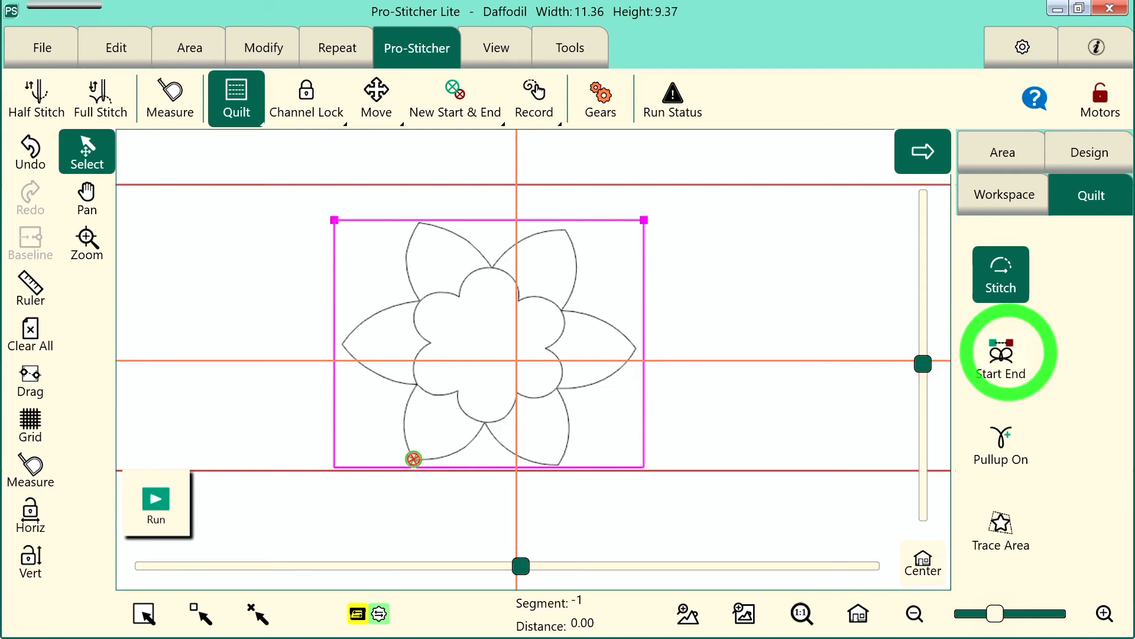
left_click(1001, 442)
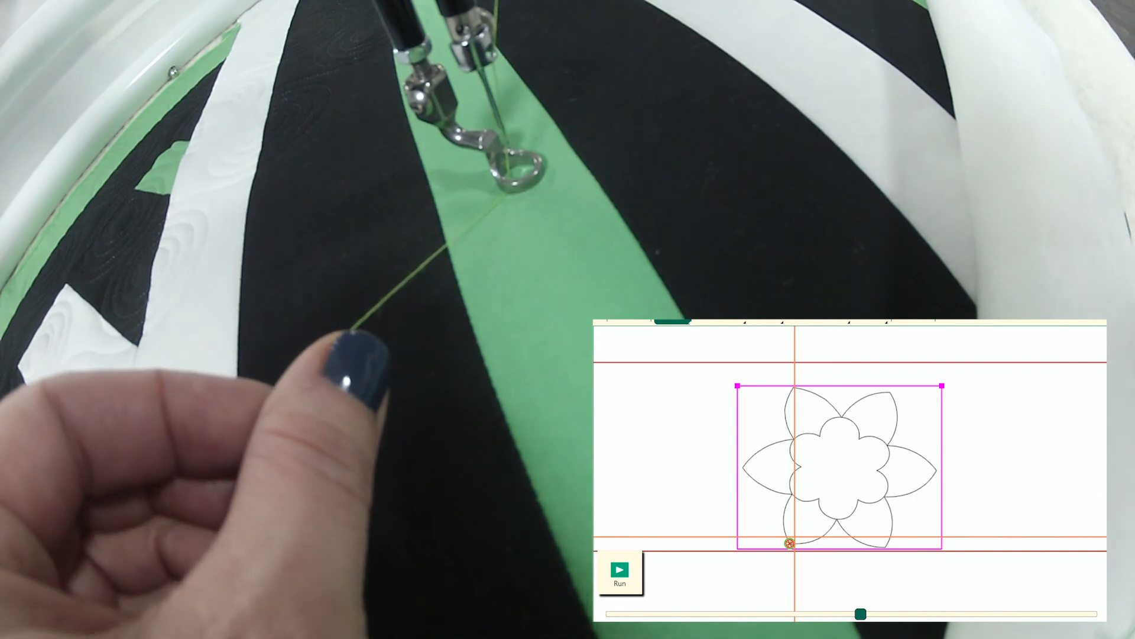
Step: Run the Daffodil design, proceeding past the Verify Settings popup
left_click(619, 571)
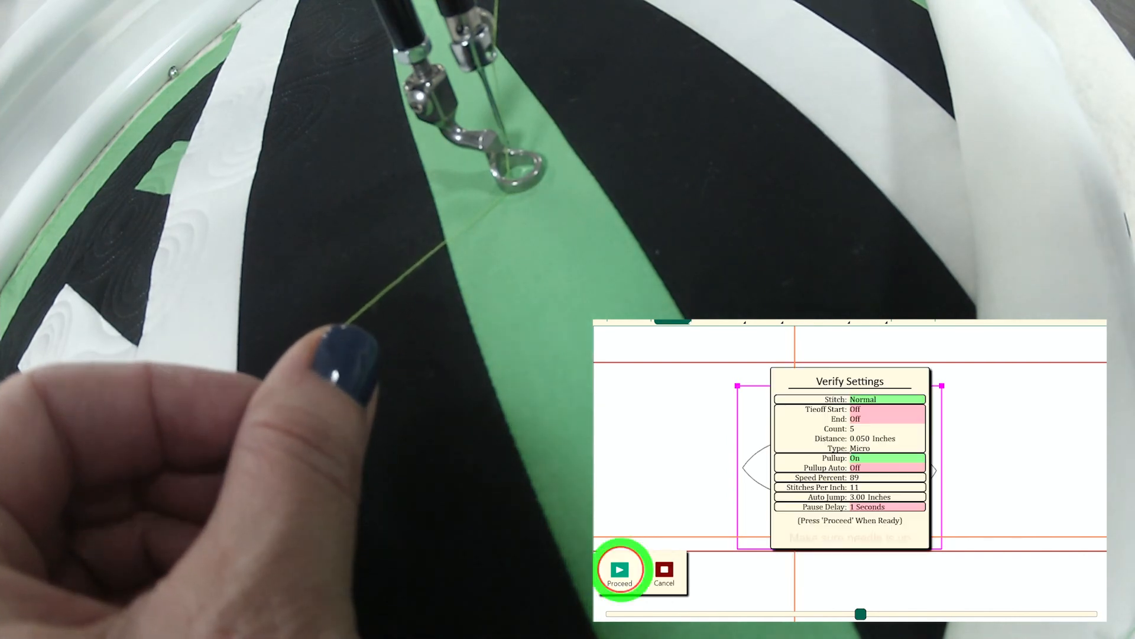
left_click(619, 570)
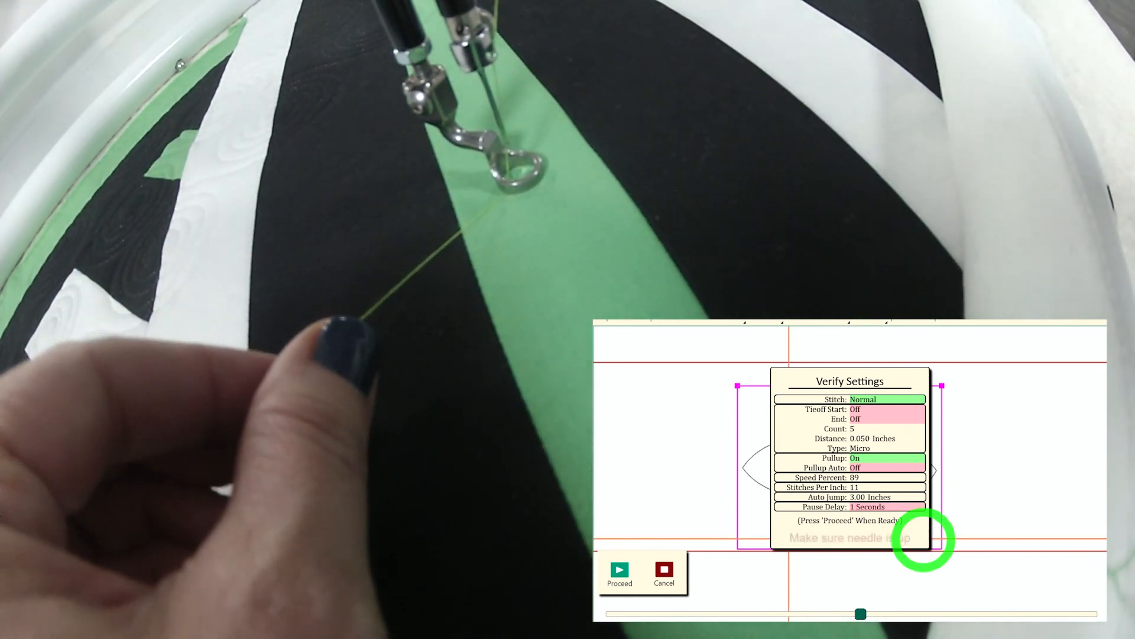
left_click(619, 572)
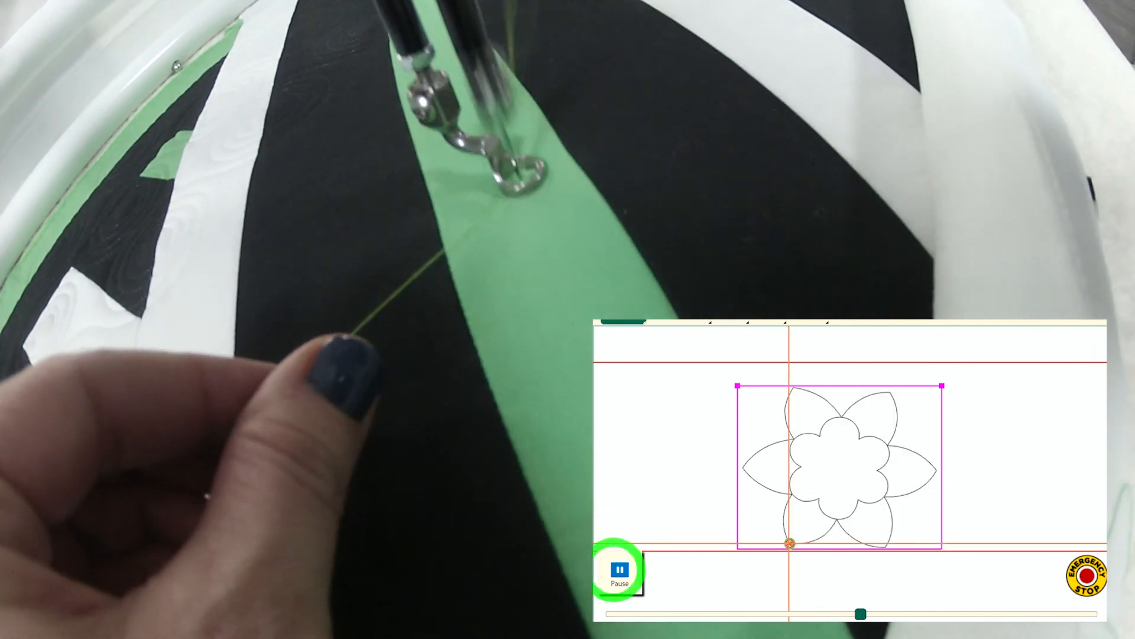
Step: Resume stitching after the pullup pause once the bobbin thread is pulled up
left_click(619, 572)
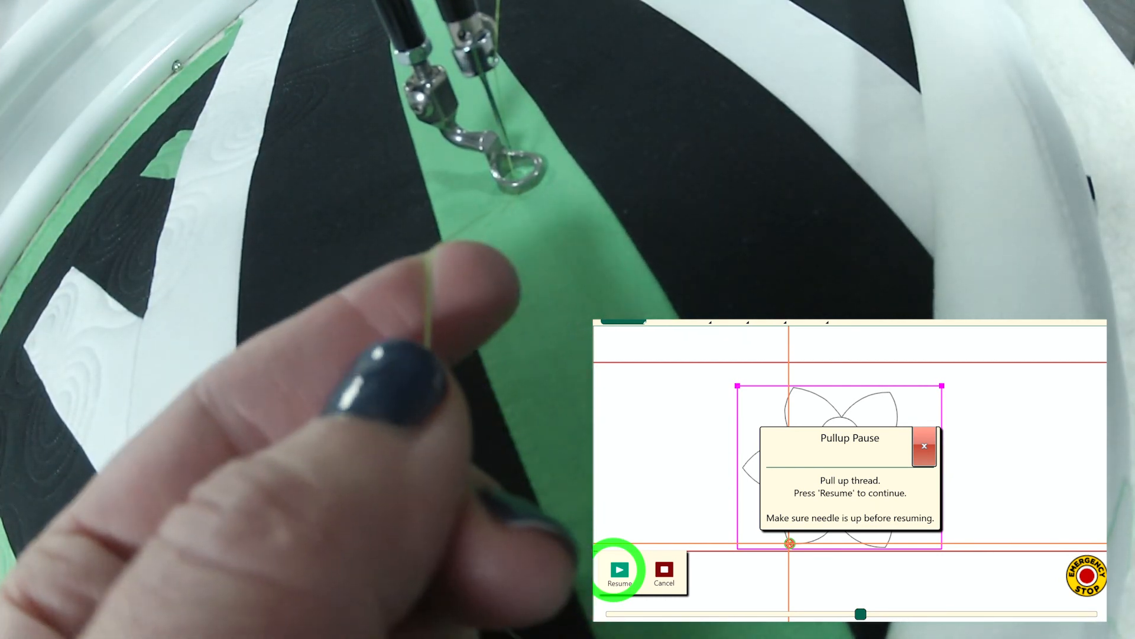
left_click(619, 568)
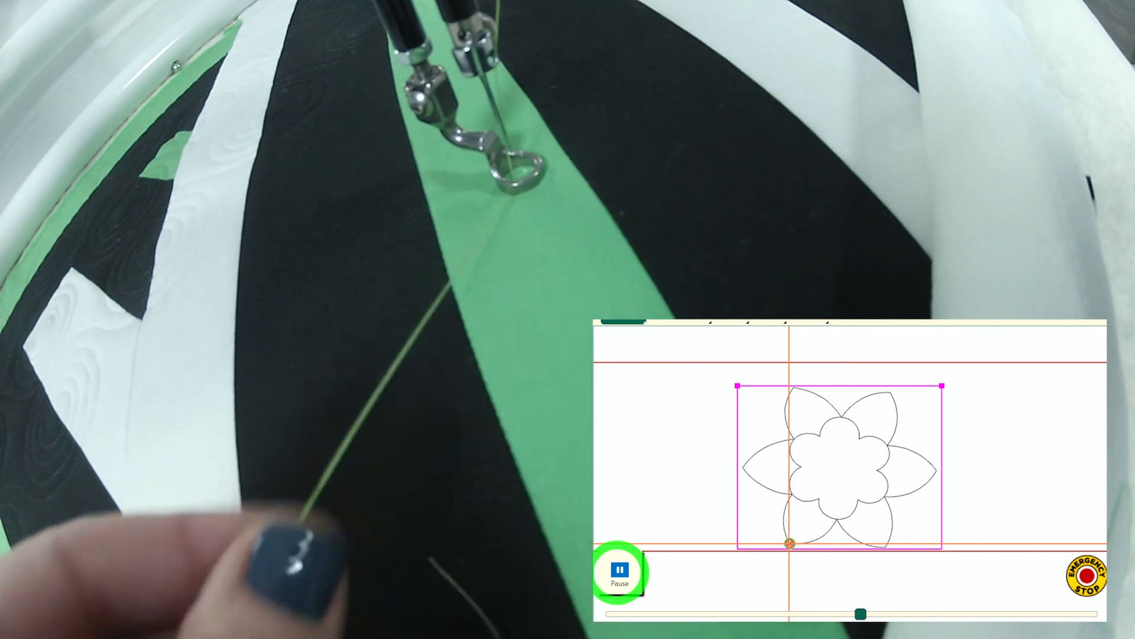